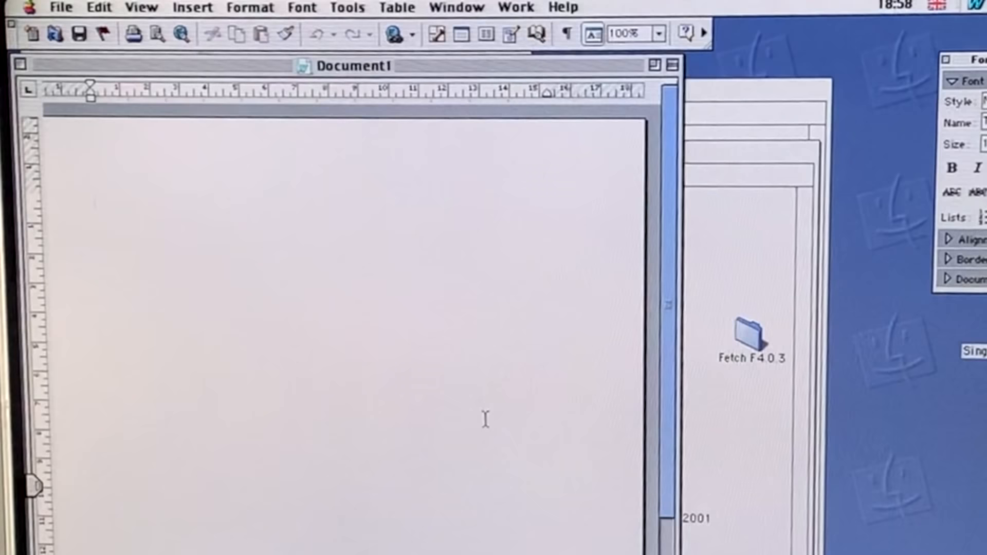
type("Hello word")
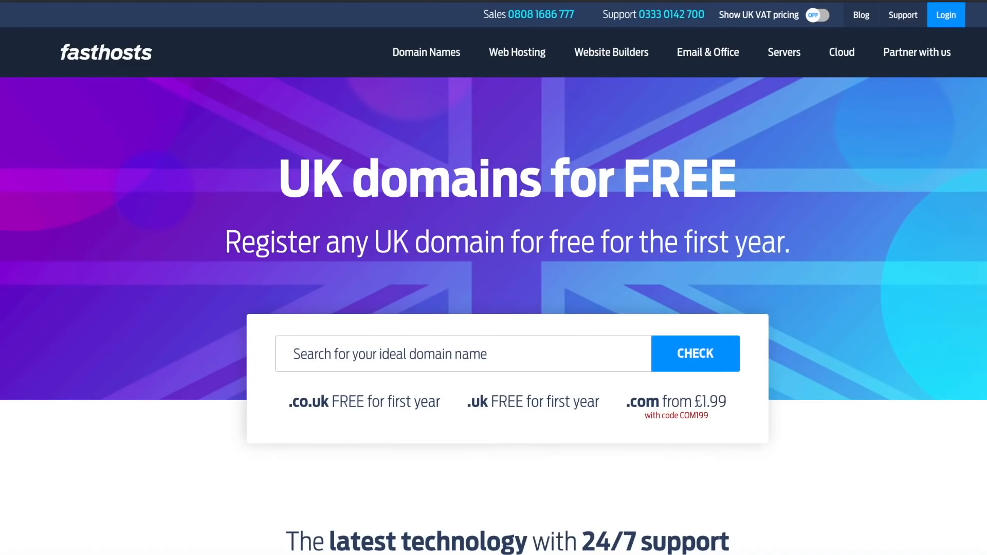
scroll("down", 3)
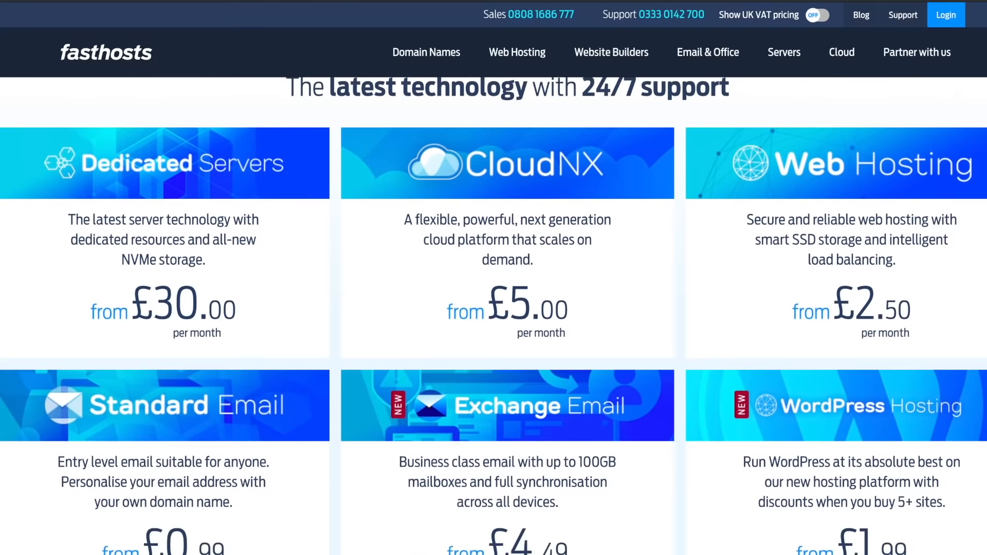